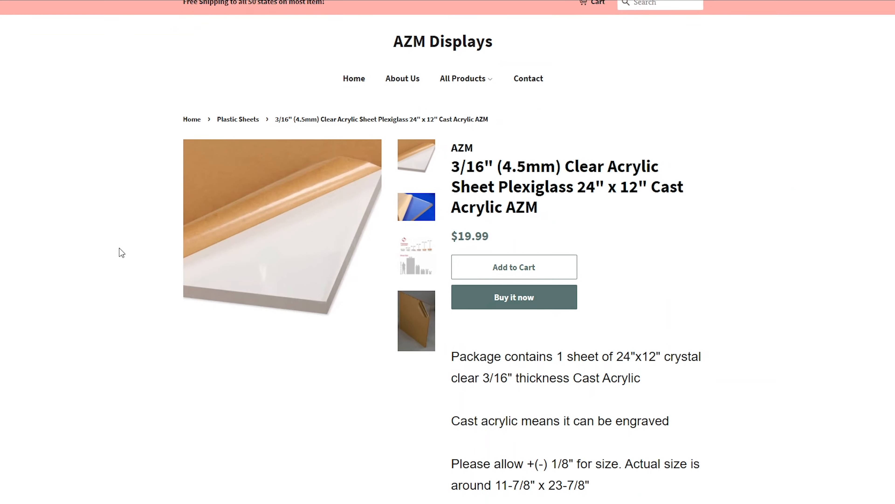
Review the 3/16-inch clear cast acrylic sheet details and enlarge a product image
scroll(down, 3)
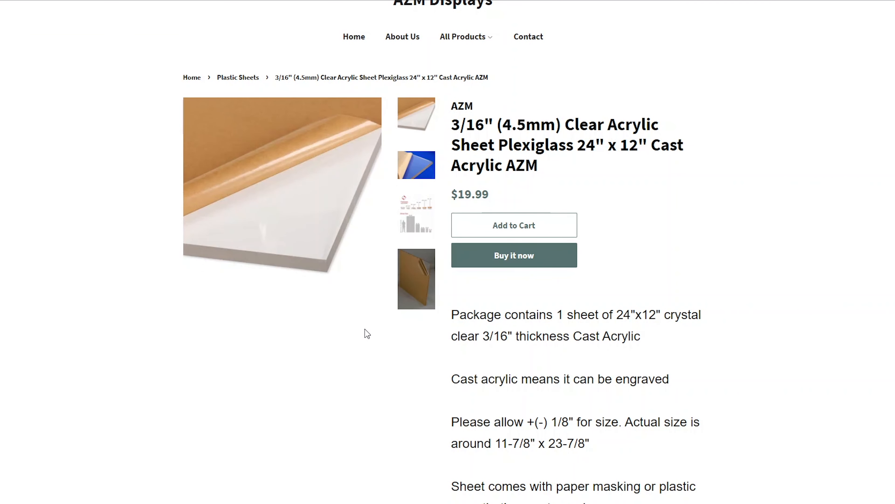
mouse_move(570, 112)
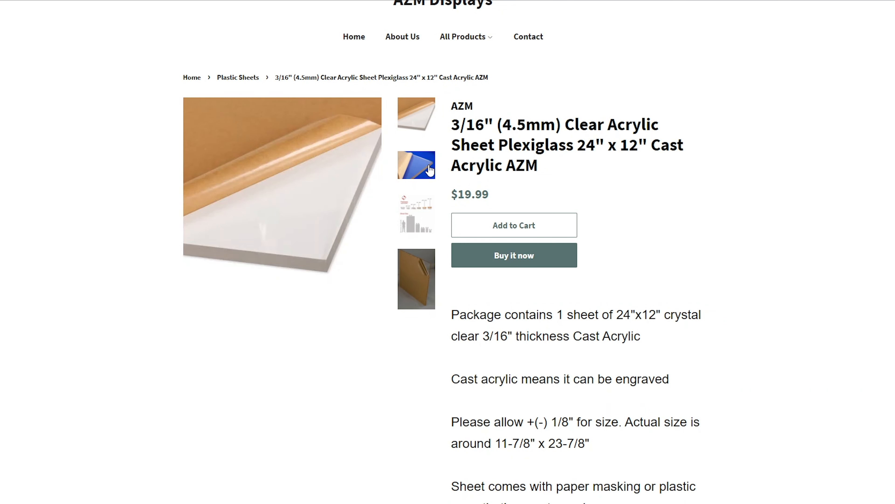
click(415, 279)
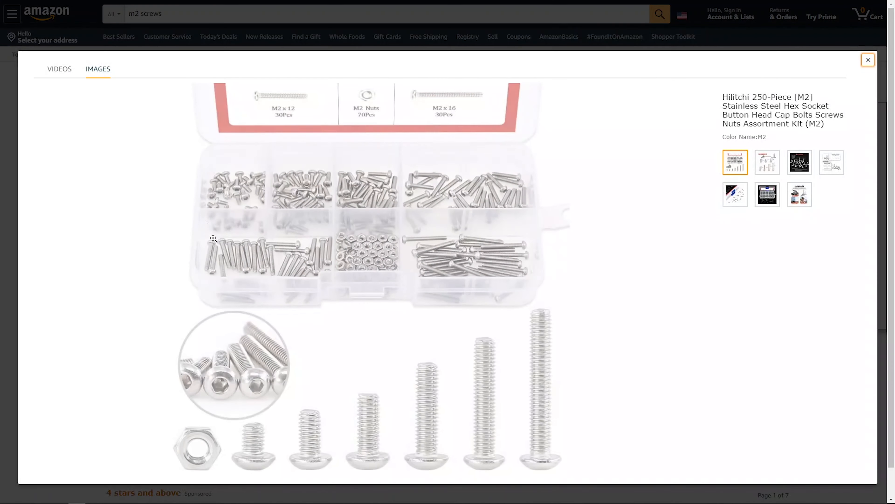
Leave the M2 screw kit image viewer for the Dell Inspiron rubber feet strips listing
click(767, 162)
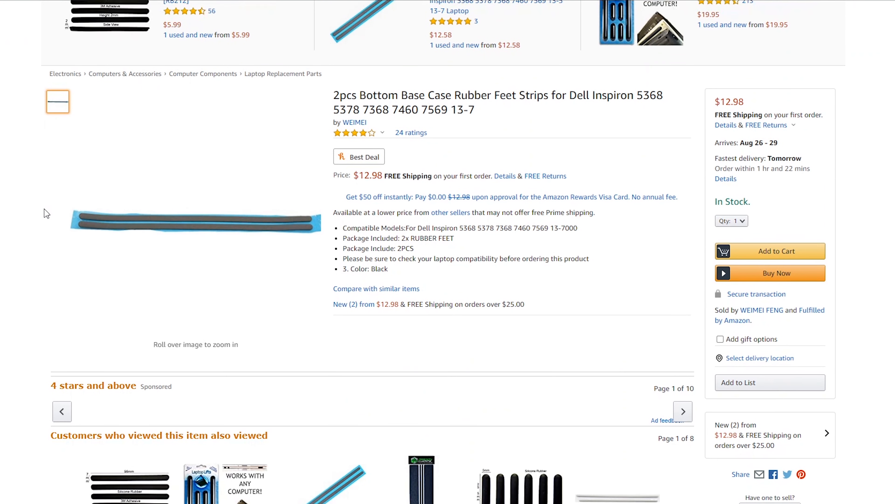
mouse_move(197, 217)
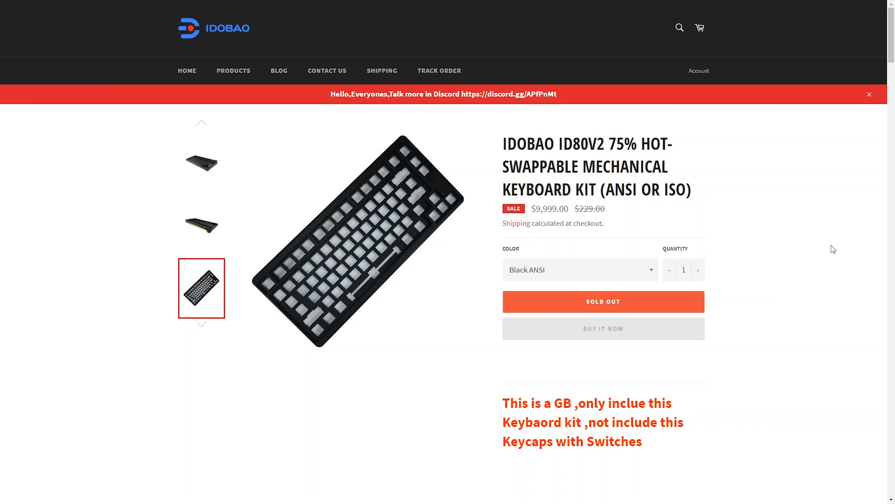
mouse_move(865, 140)
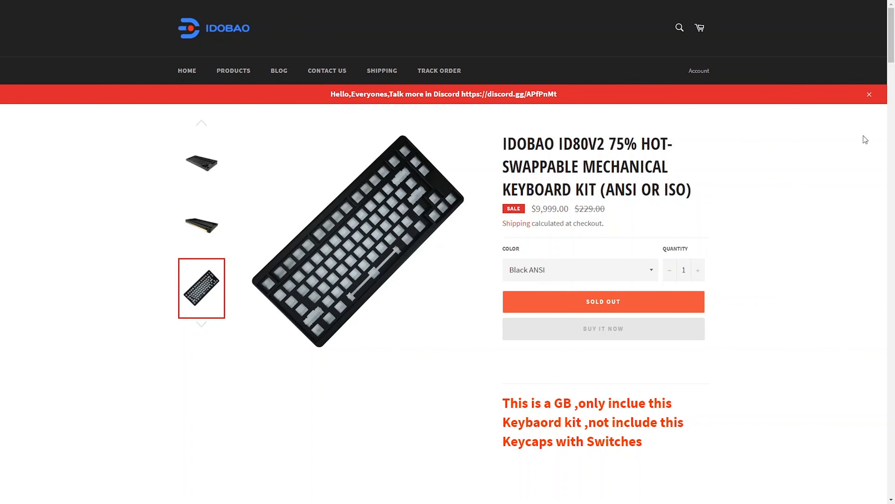
Scroll through the ID80V2 75% keyboard kit's specs and case photos
scroll(down, 3)
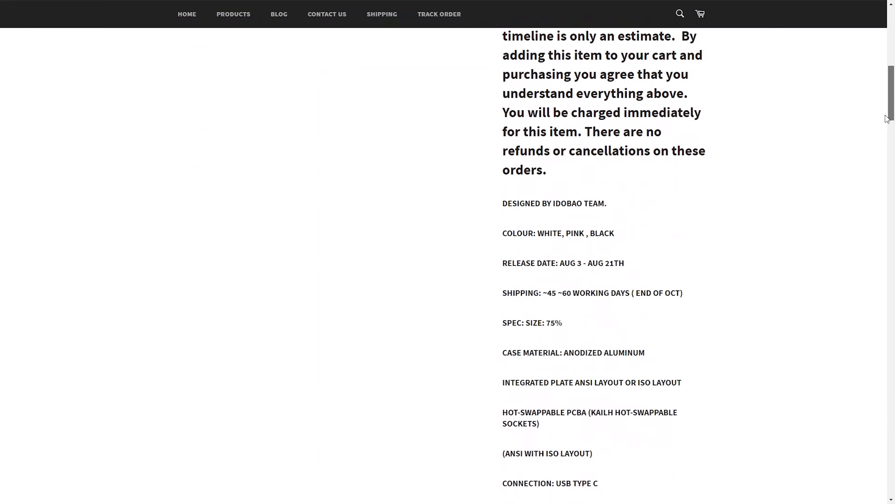
scroll(down, 3)
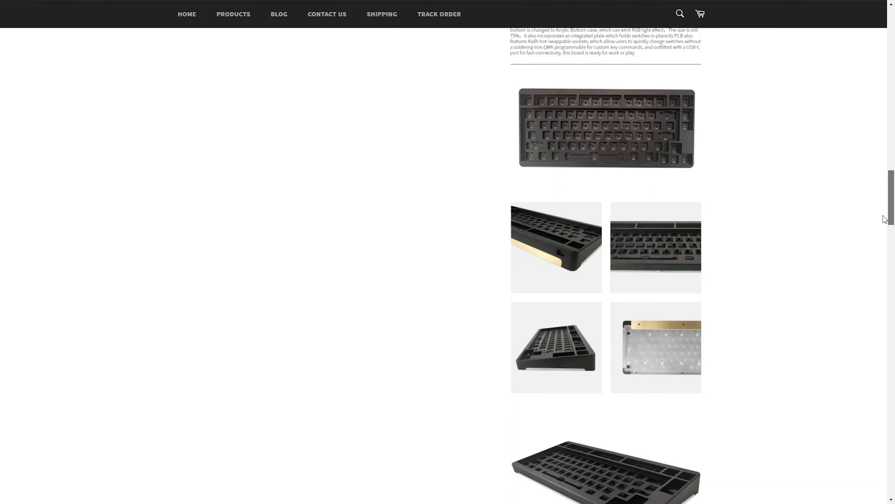
mouse_move(573, 362)
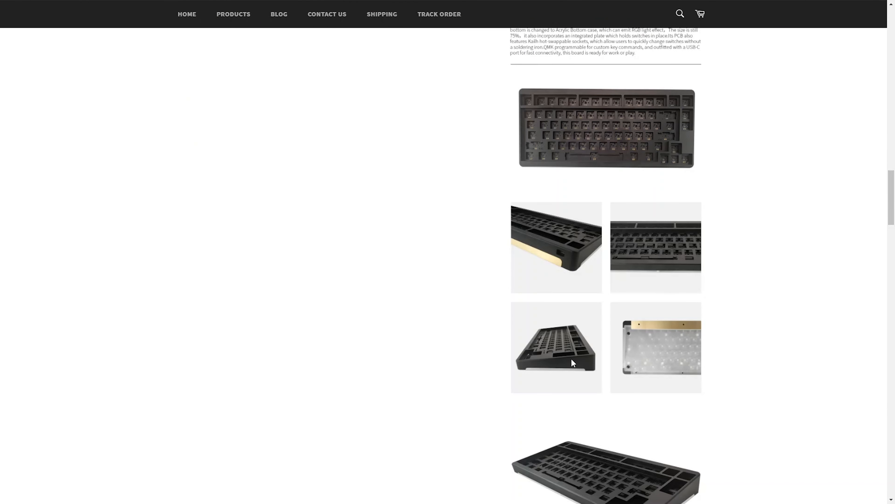
scroll(down, 3)
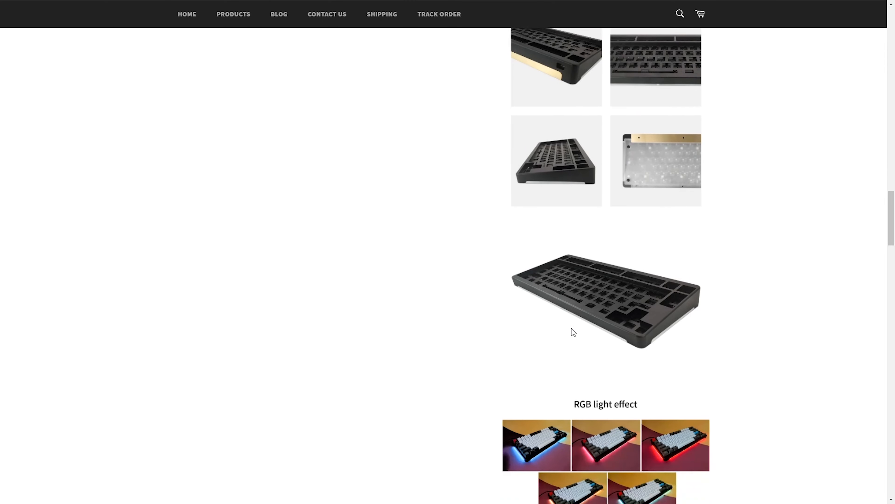
scroll(down, 3)
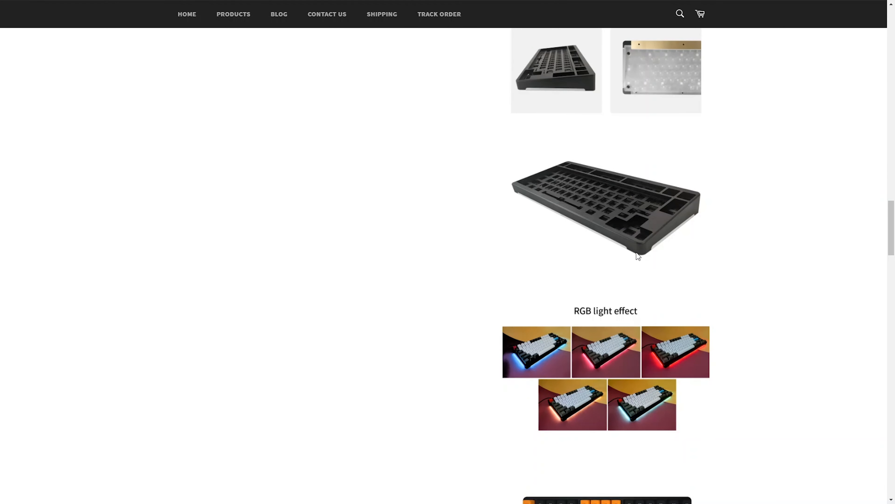
mouse_move(608, 264)
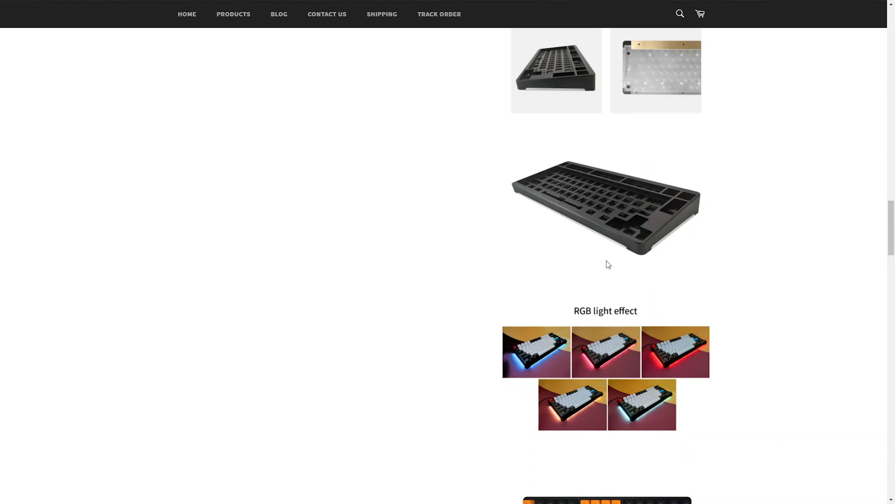
scroll(down, 3)
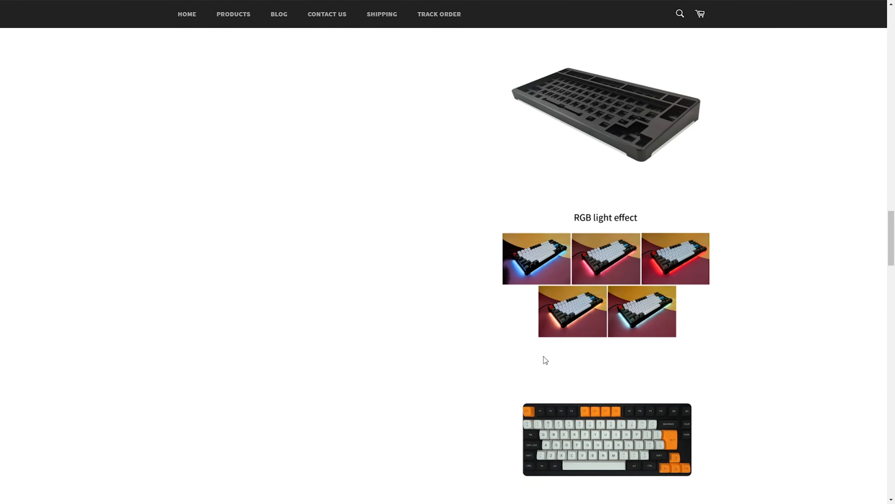
scroll(down, 3)
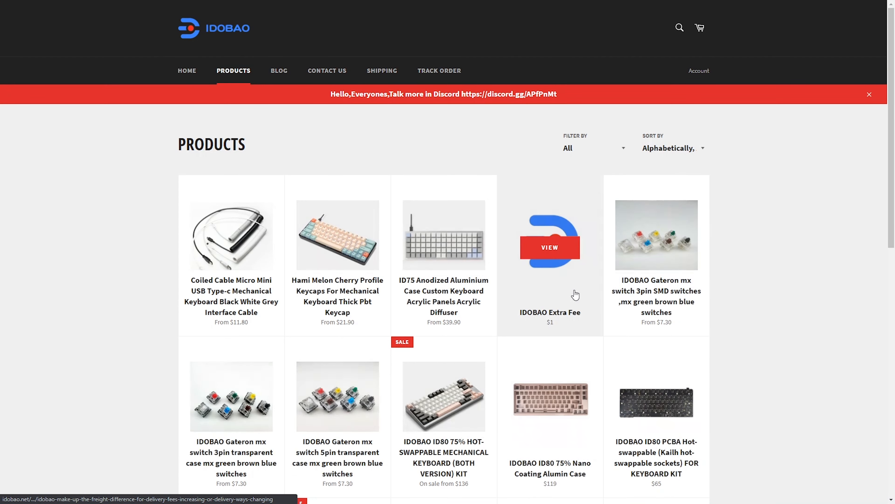
Go to the ID80 Replaceable Acrylic Bottom Case page and view its angled close-up photo
scroll(down, 3)
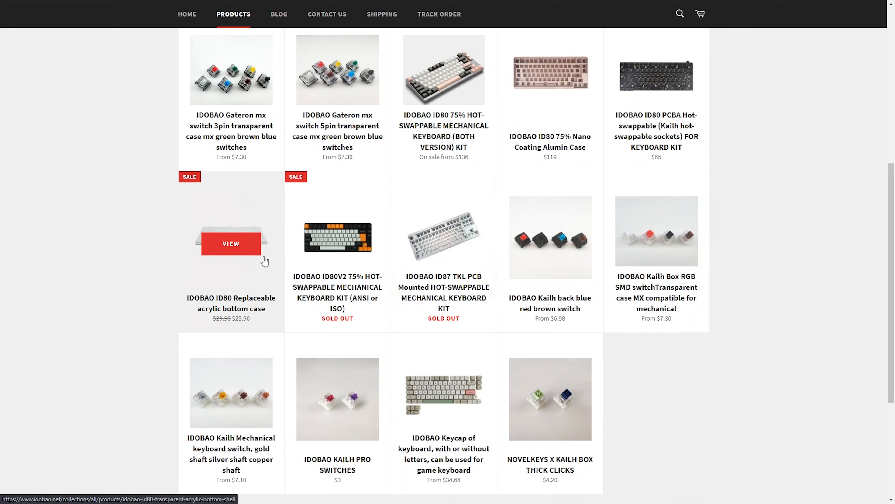
click(231, 244)
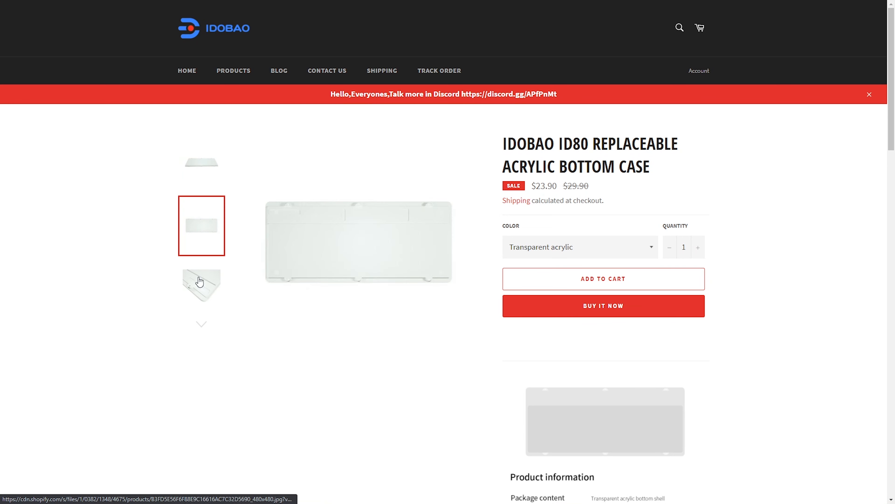
click(200, 287)
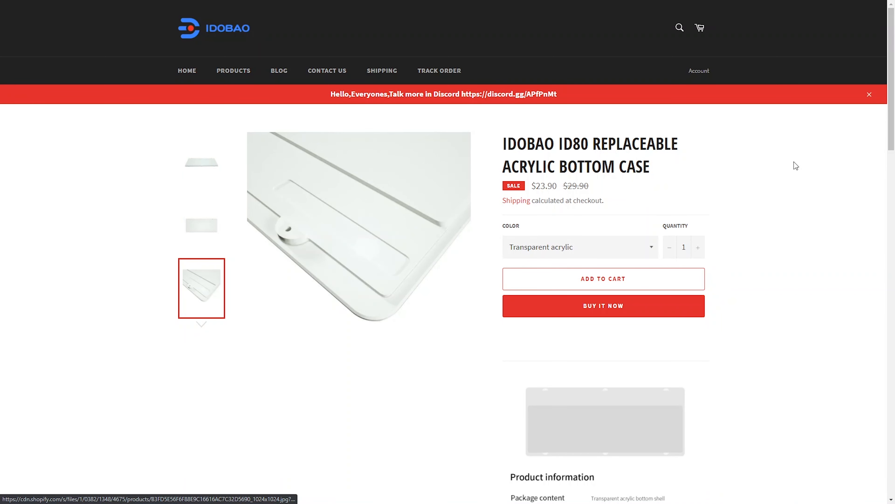
Scroll through the acrylic bottom case's specs and remaining product photos
scroll(down, 3)
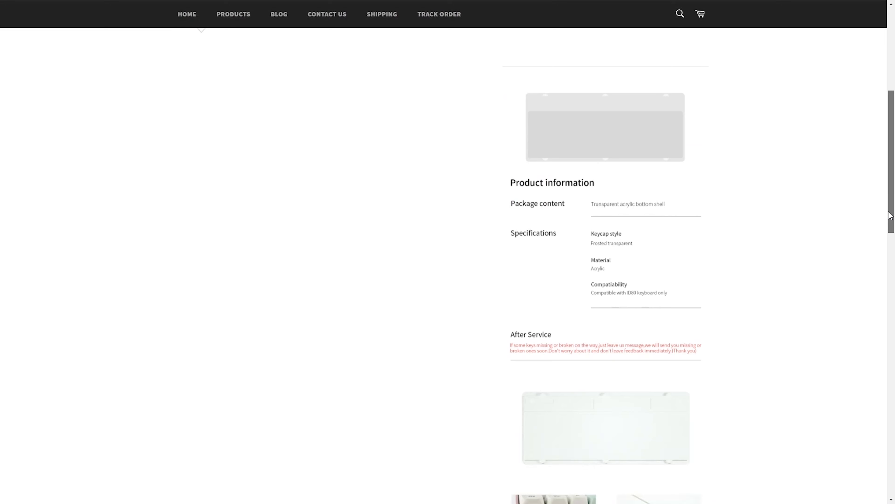
scroll(down, 3)
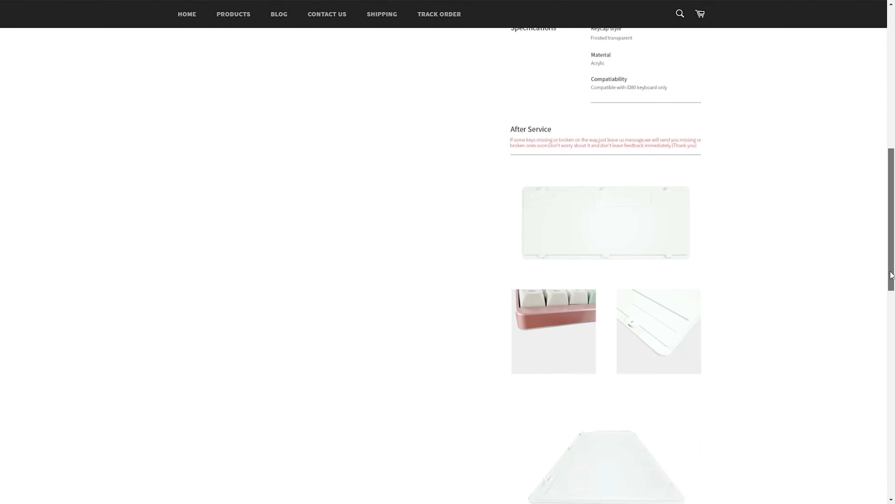
scroll(down, 3)
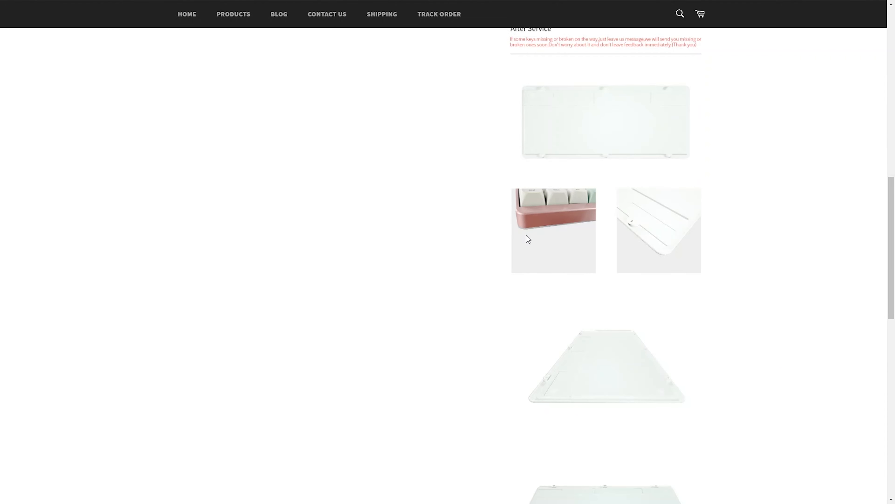
scroll(down, 3)
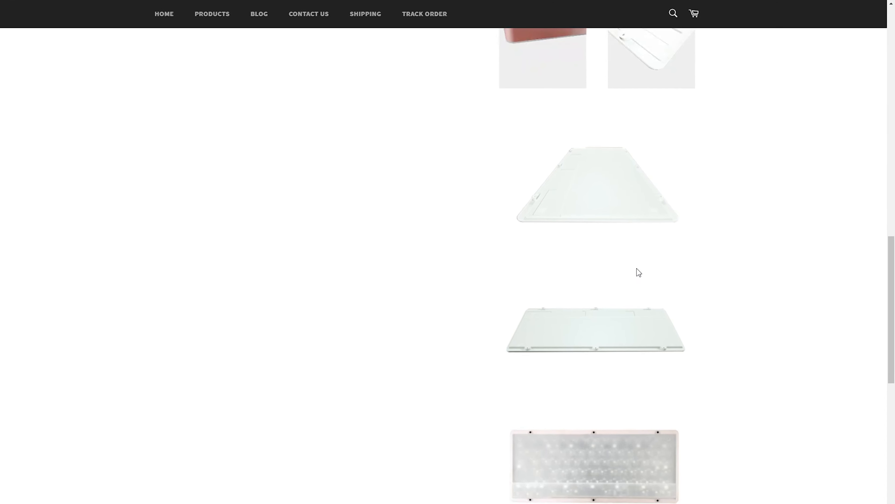
scroll(down, 3)
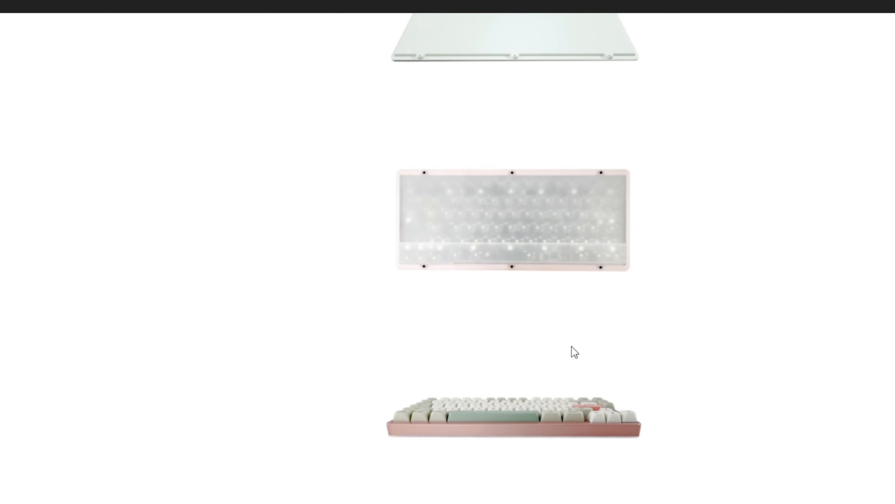